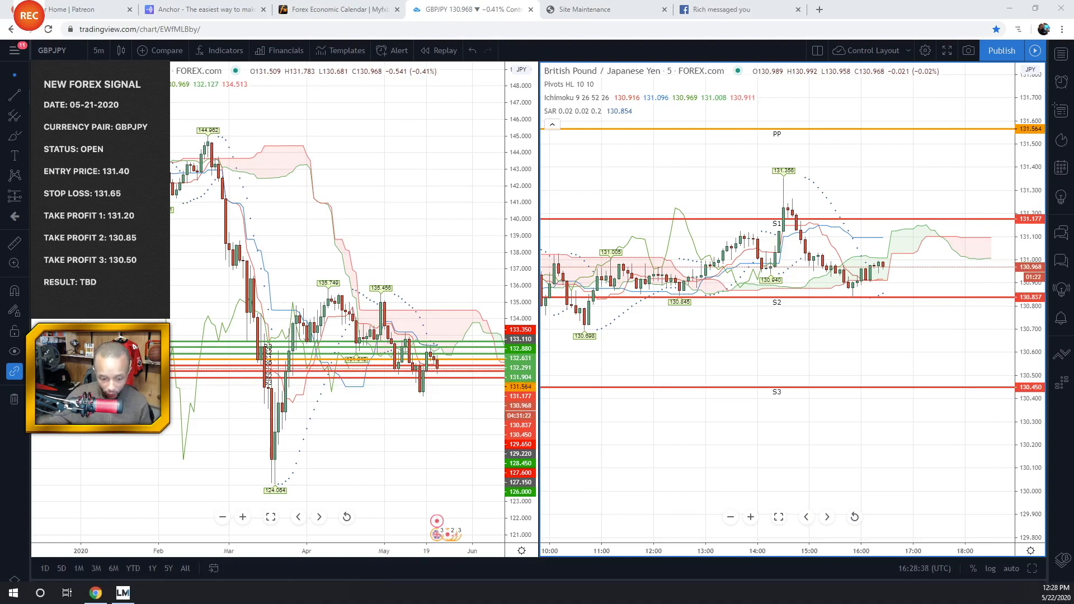
# Bring the MetaTrader 4 GBPJPY New Order ticket to the front from TradingView.
pyautogui.click(122, 592)
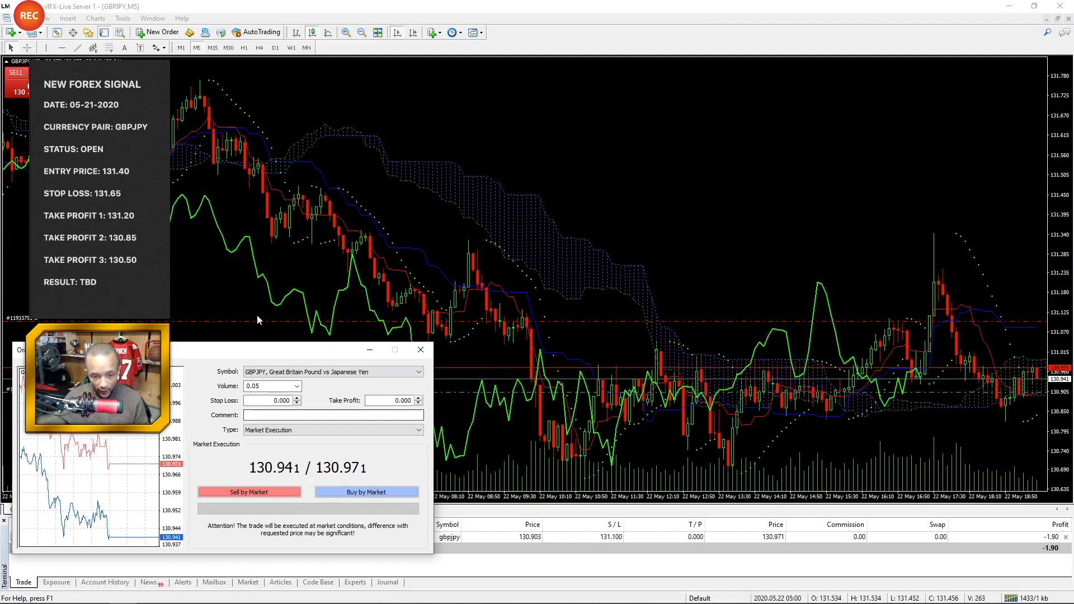
pyautogui.moveTo(394, 155)
pyautogui.write('130.500')
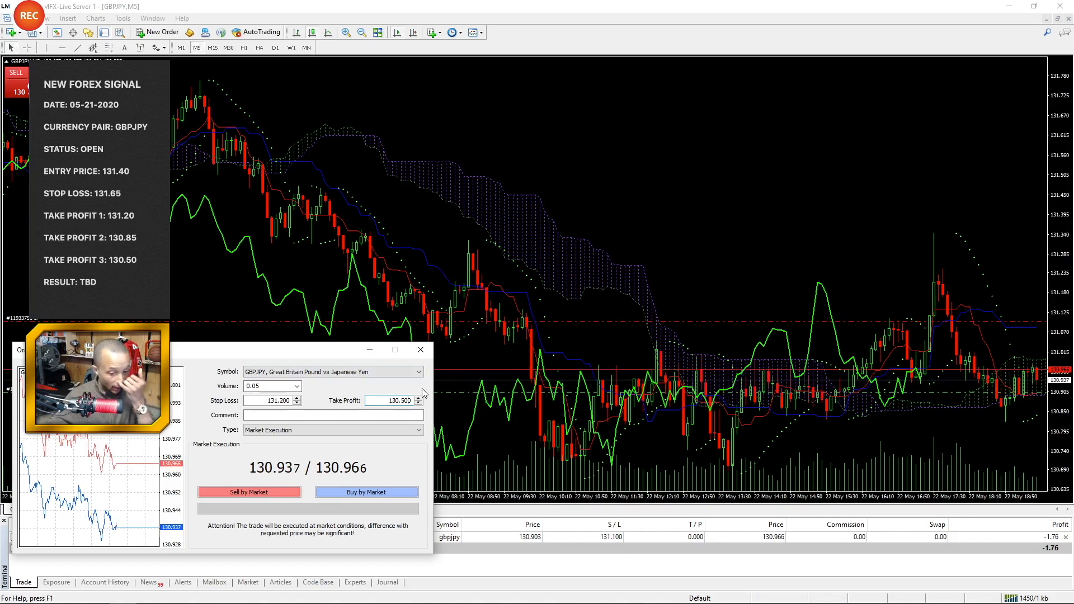
pyautogui.moveTo(424, 389)
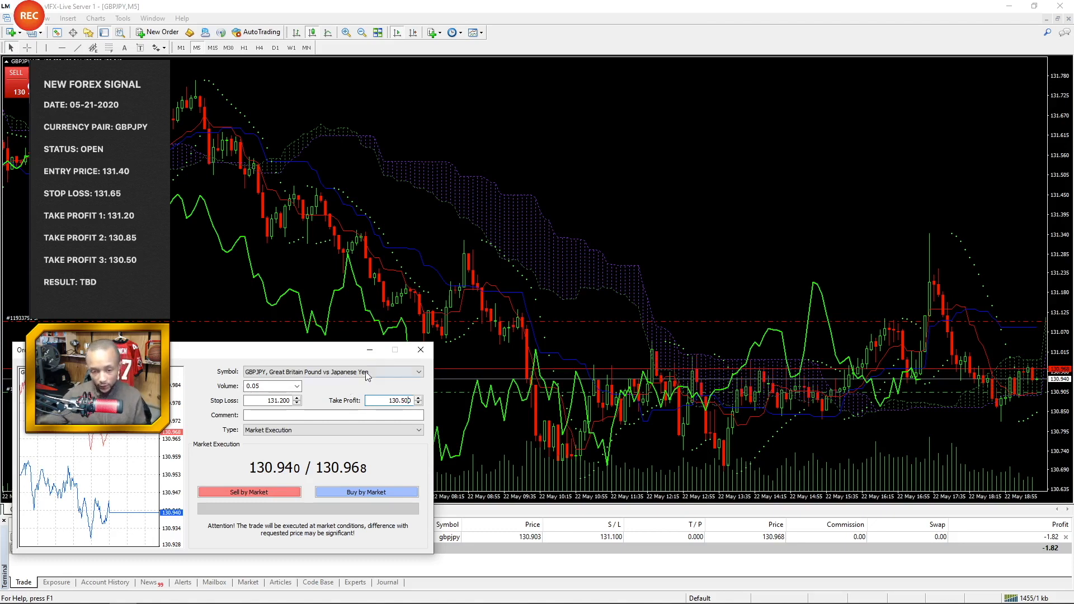
pyautogui.moveTo(343, 461)
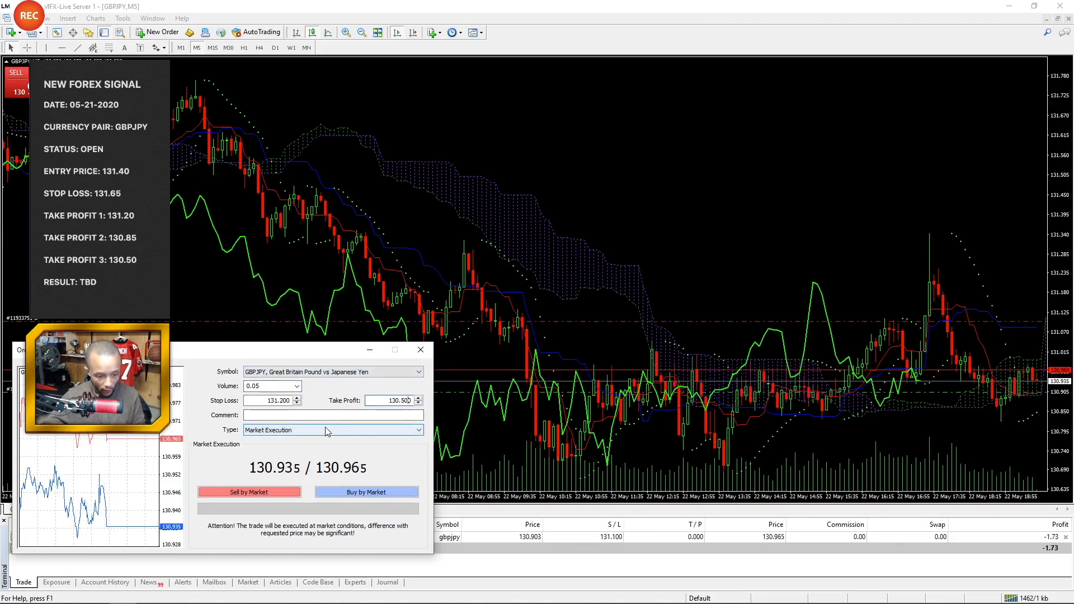
pyautogui.moveTo(829, 474)
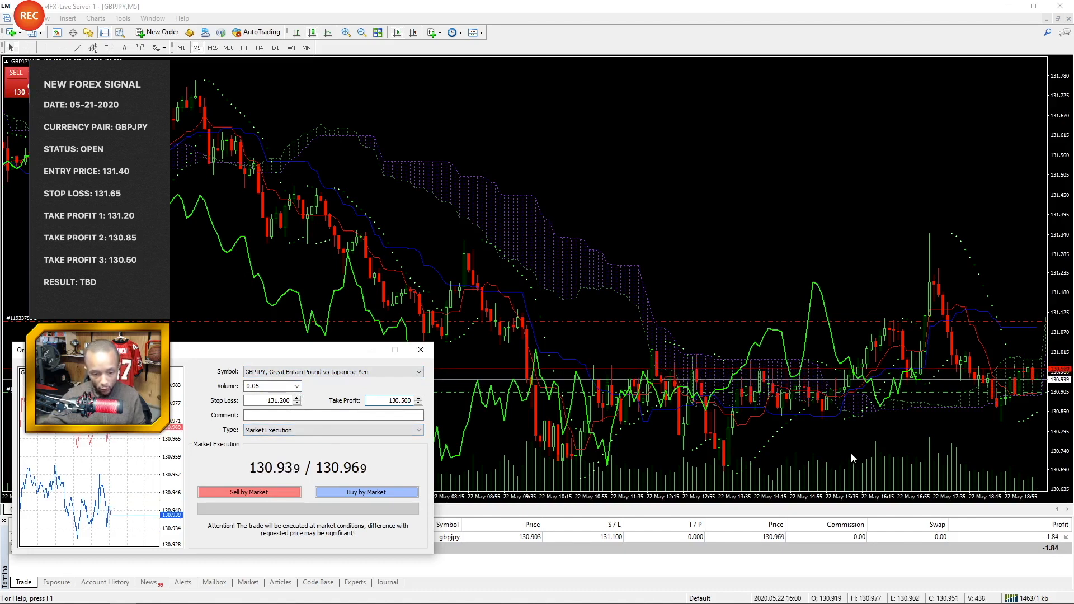
pyautogui.moveTo(1013, 399)
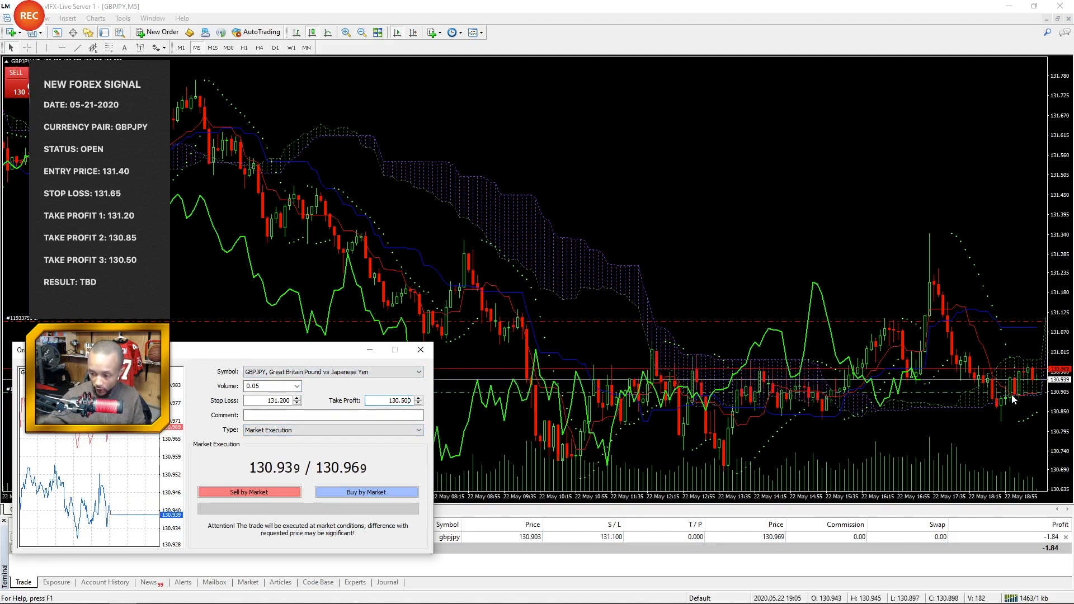
pyautogui.moveTo(1002, 428)
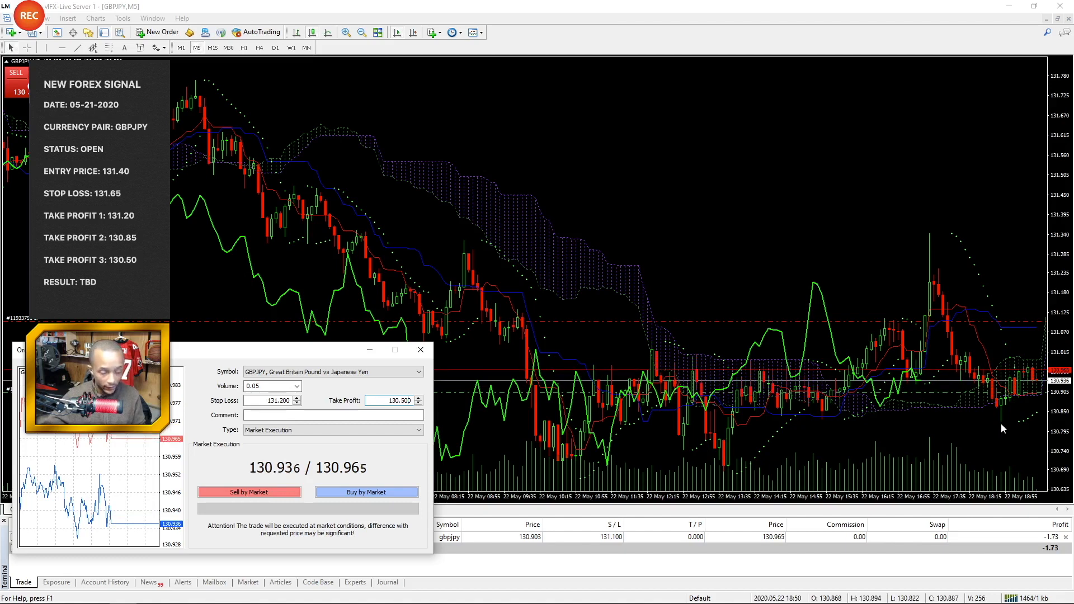
pyautogui.moveTo(1029, 377)
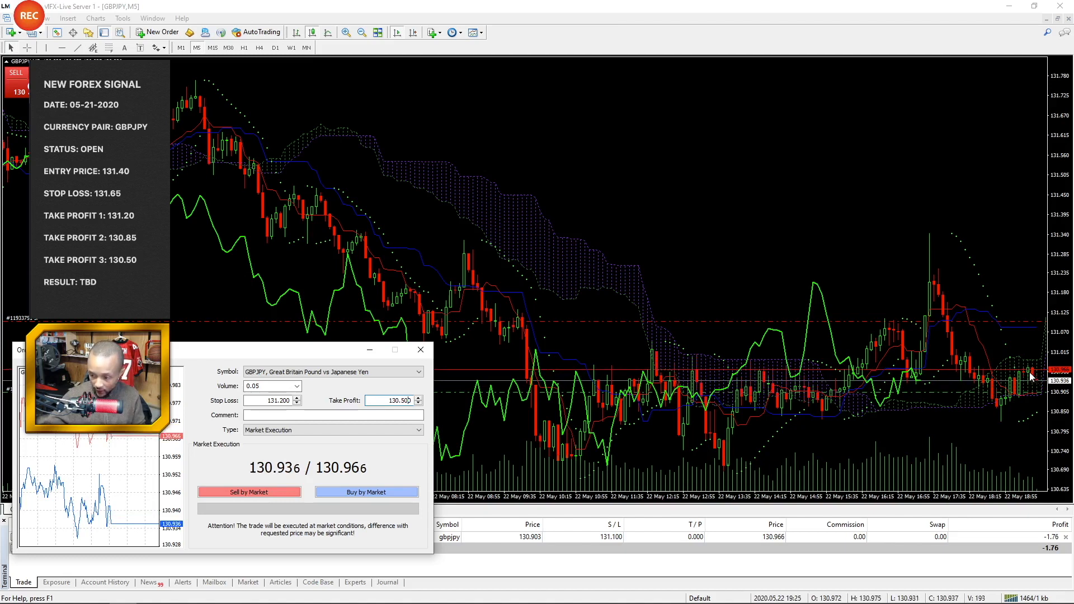
pyautogui.moveTo(1014, 393)
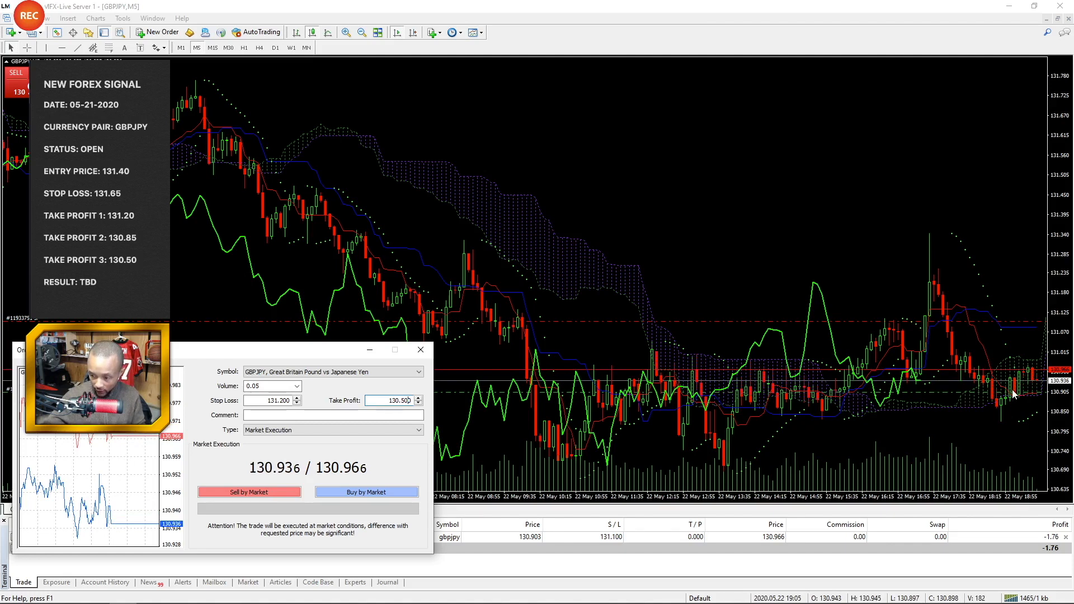
pyautogui.moveTo(1008, 424)
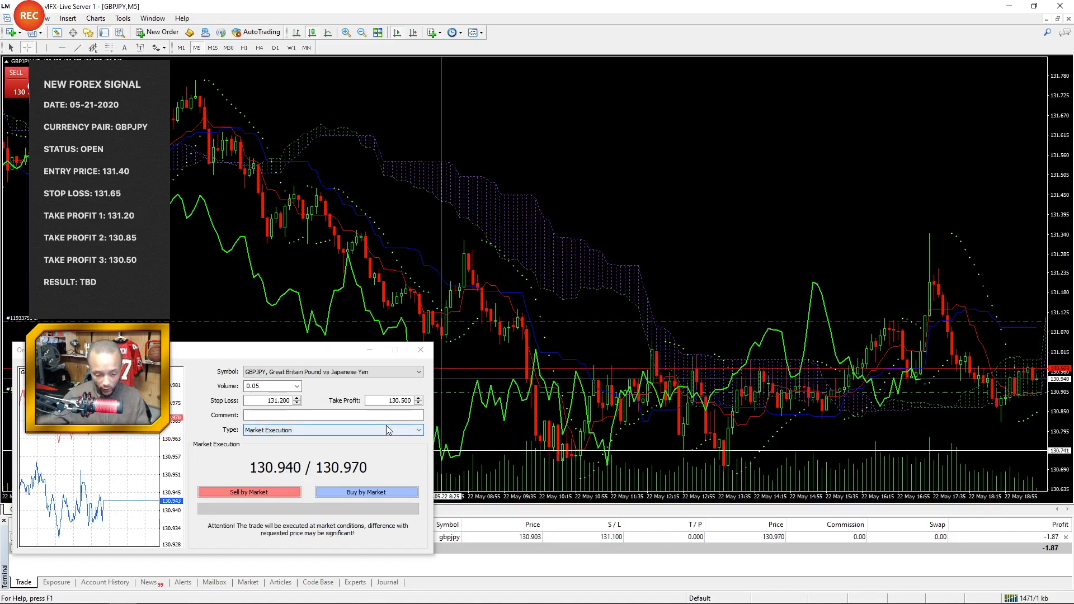
# Change the GBPJPY order type to Pending Order, defaulting to Buy Limit at 0.000.
pyautogui.click(417, 429)
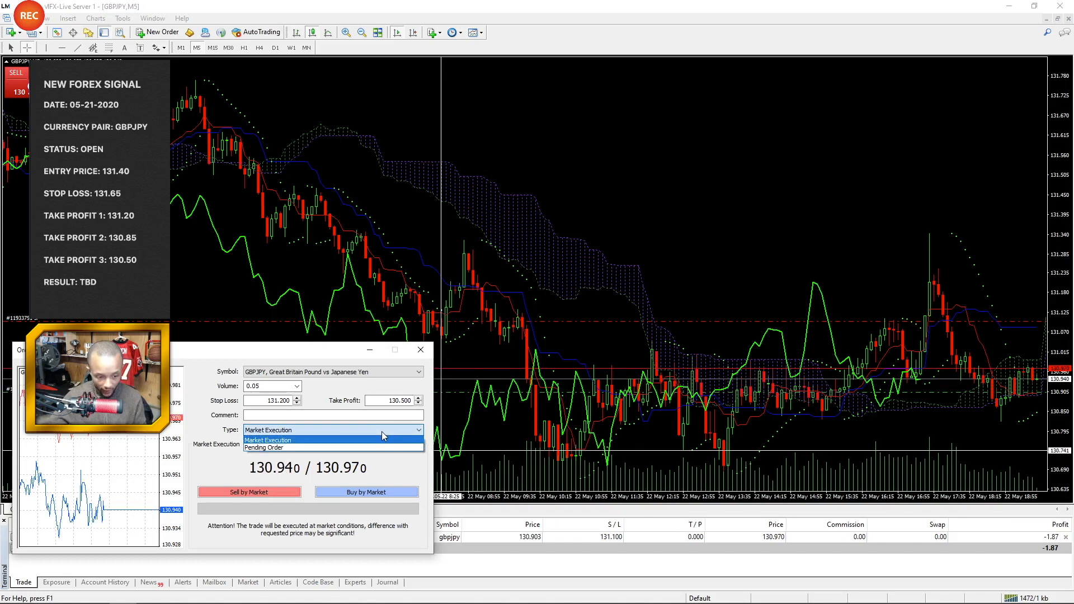
pyautogui.moveTo(373, 448)
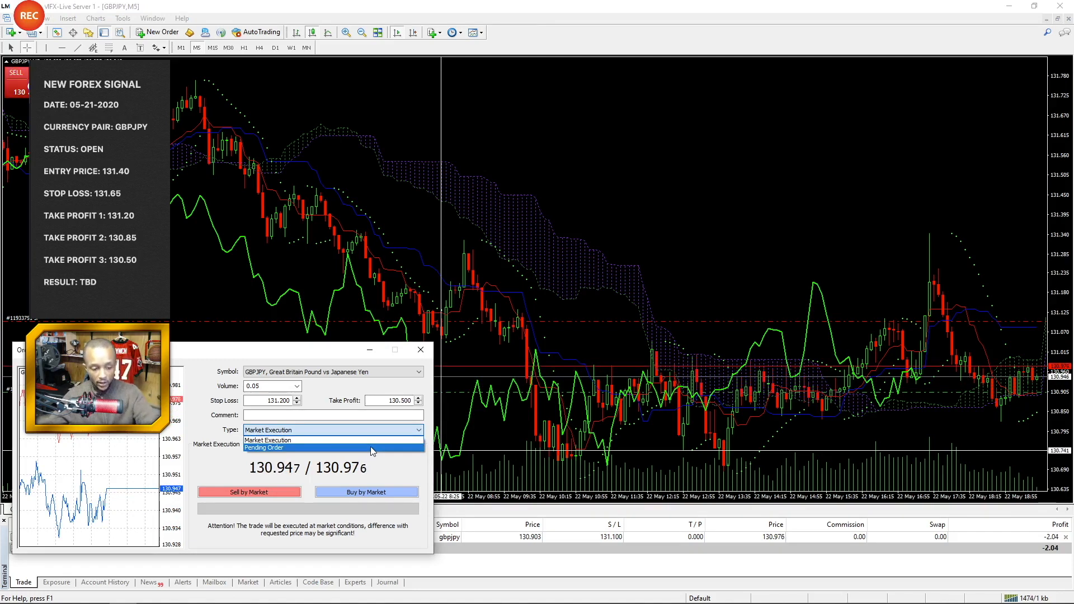
pyautogui.click(263, 447)
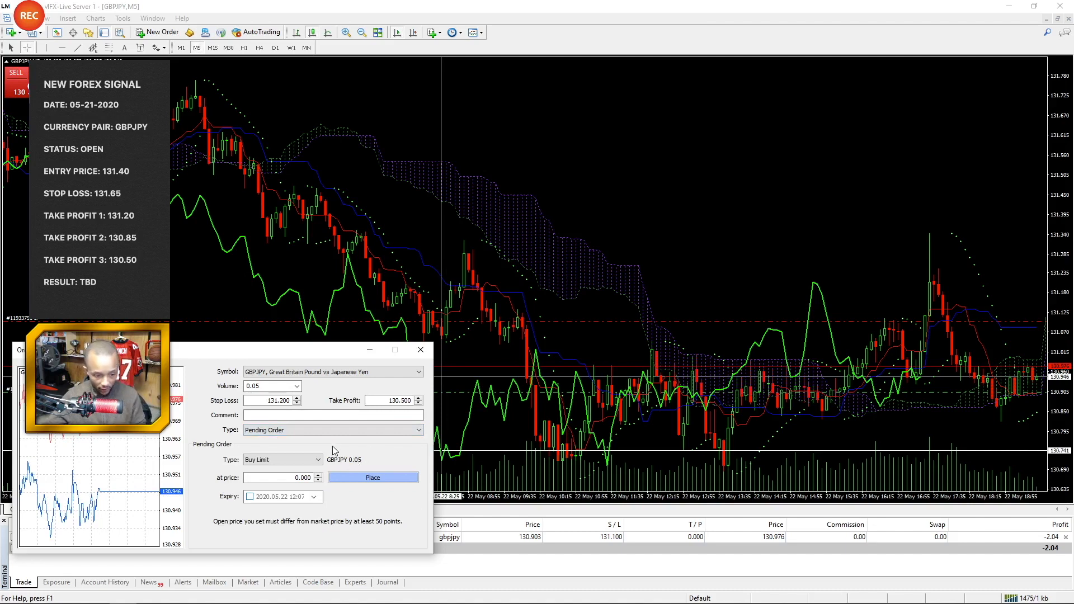
pyautogui.click(271, 400)
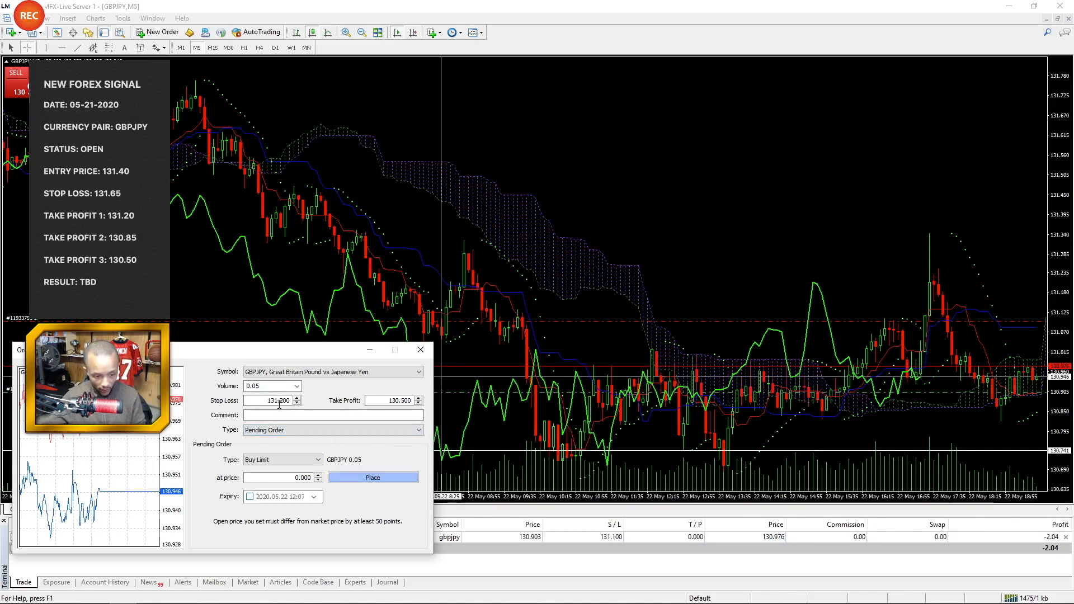
pyautogui.click(316, 459)
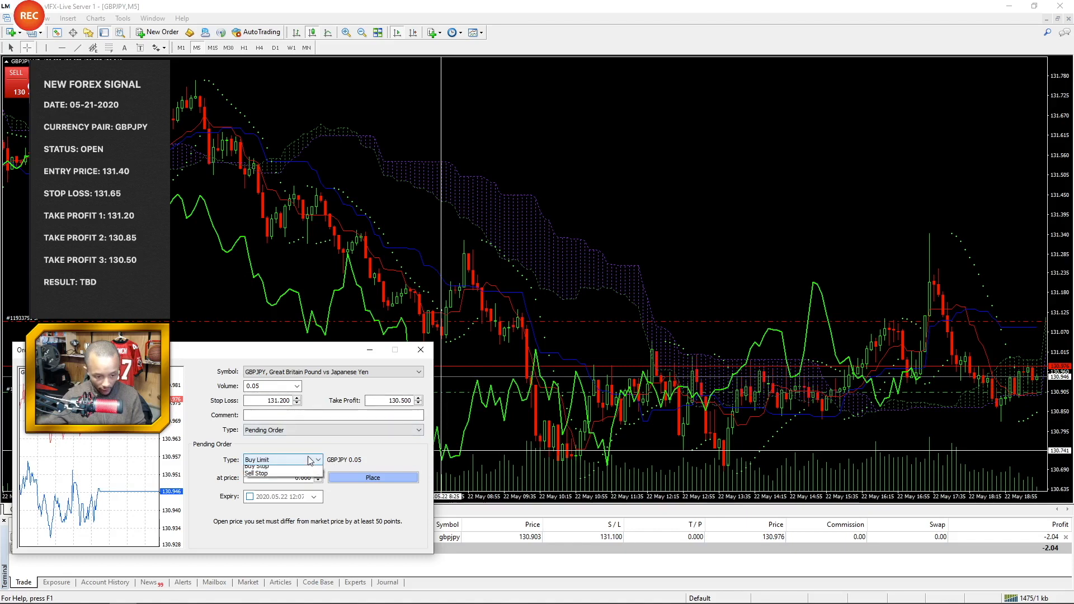
# Choose Sell Stop from the pending order type list.
pyautogui.click(317, 458)
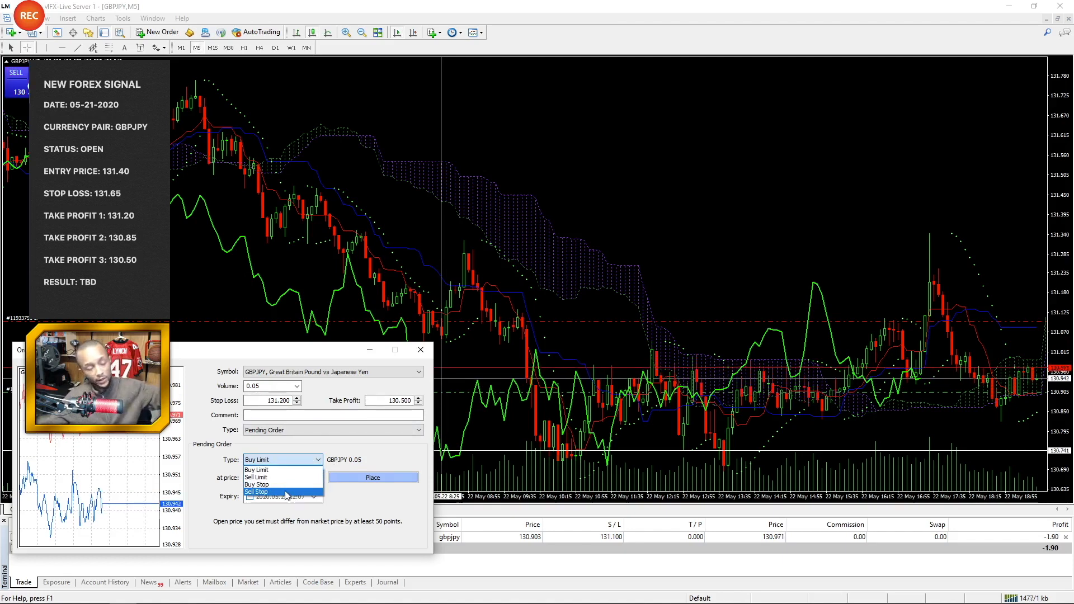
pyautogui.moveTo(272, 477)
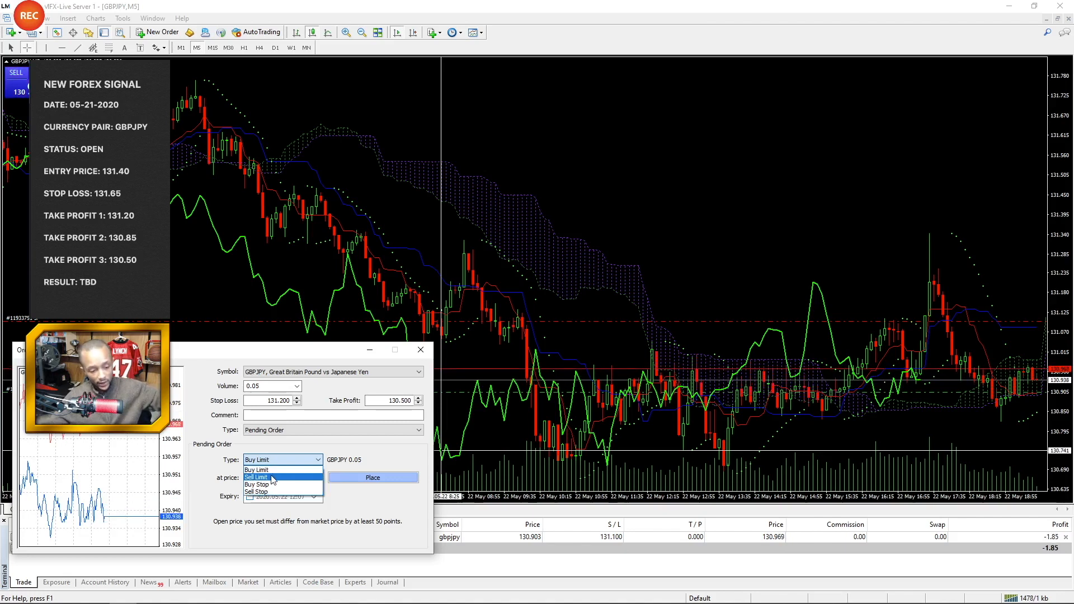
pyautogui.moveTo(271, 492)
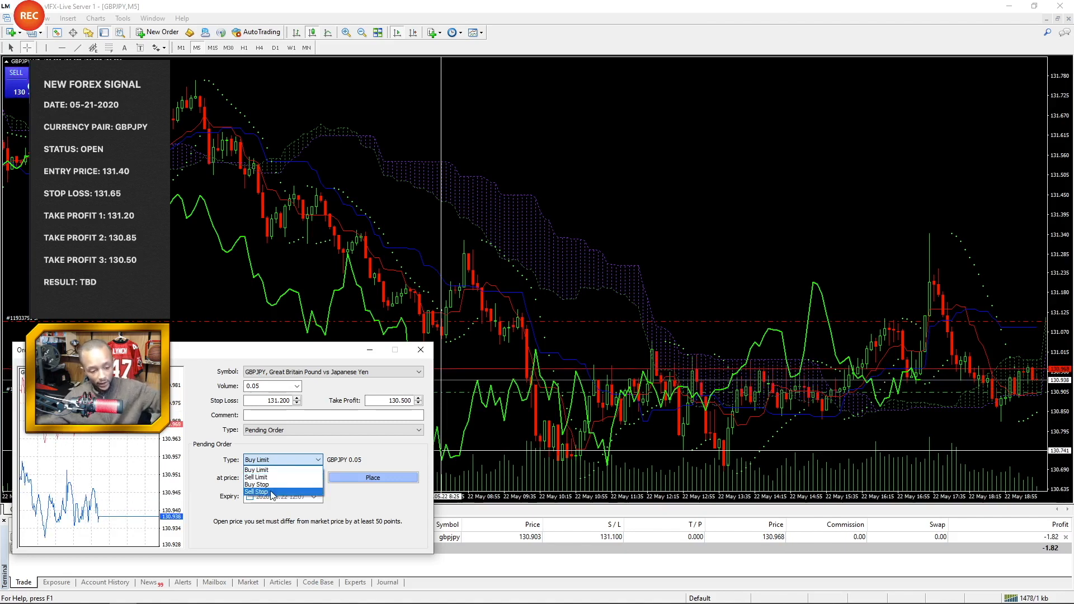
pyautogui.click(256, 492)
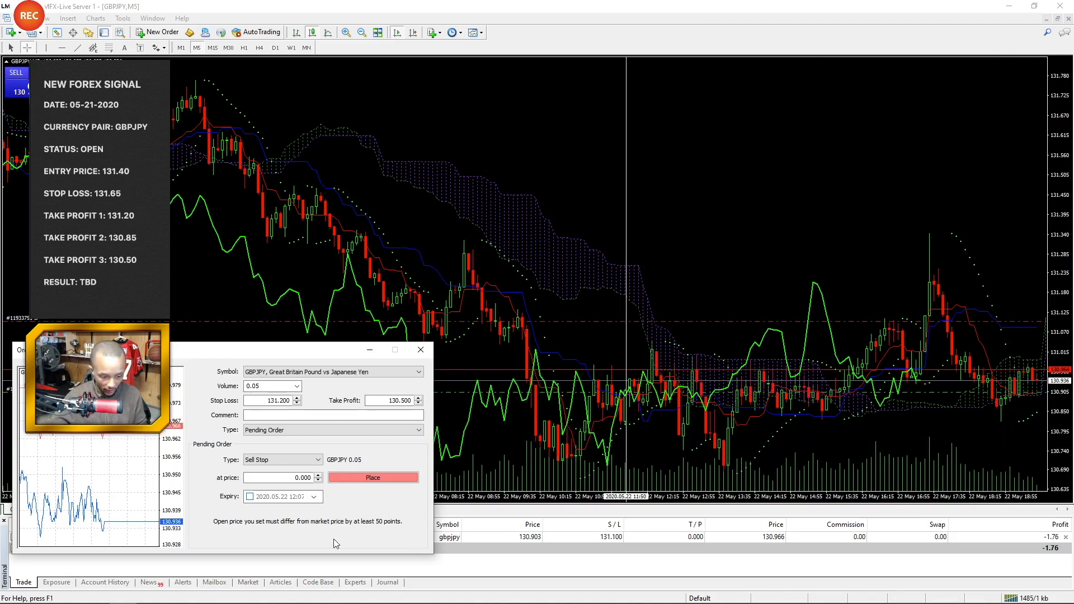
# Enter 130.820 as the sell stop's open price.
pyautogui.click(277, 477)
pyautogui.write('130.820')
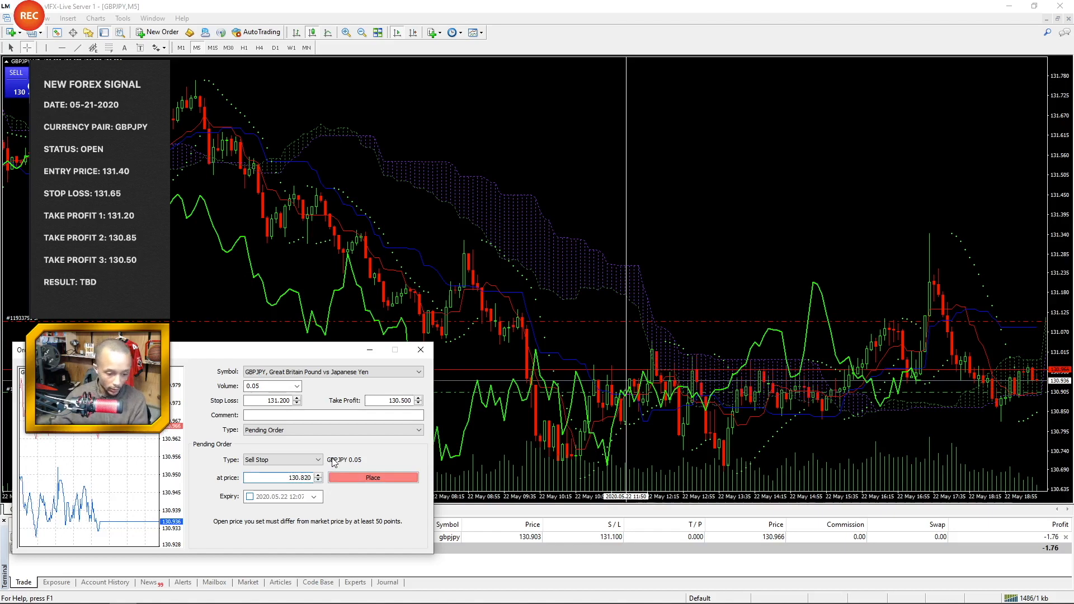
pyautogui.moveTo(343, 502)
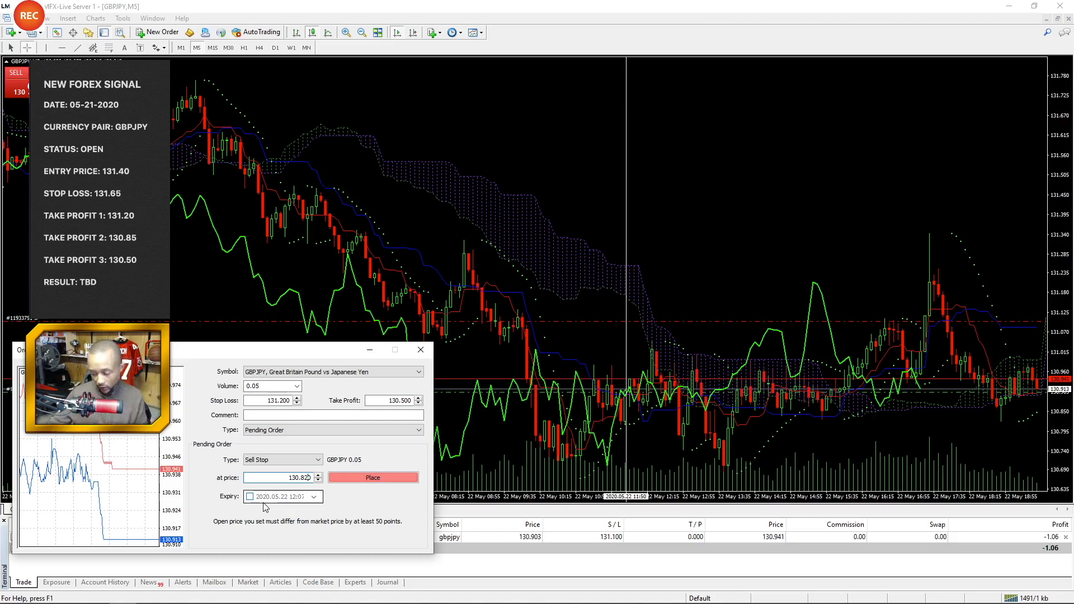
# Enable expiry and pick 2020.05.22 from the expiry calendar.
pyautogui.click(250, 497)
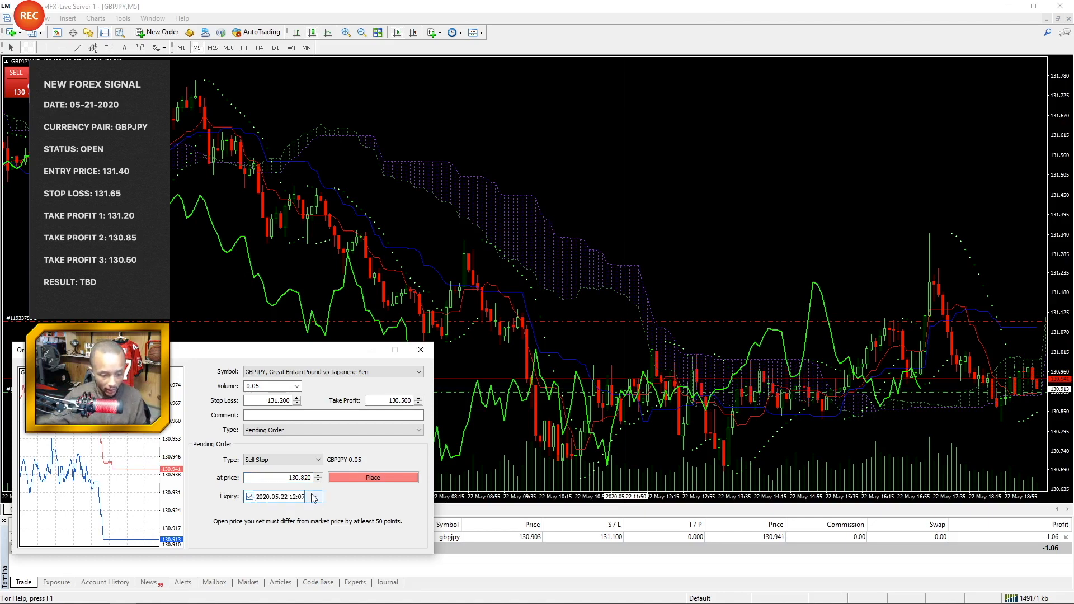
pyautogui.click(314, 497)
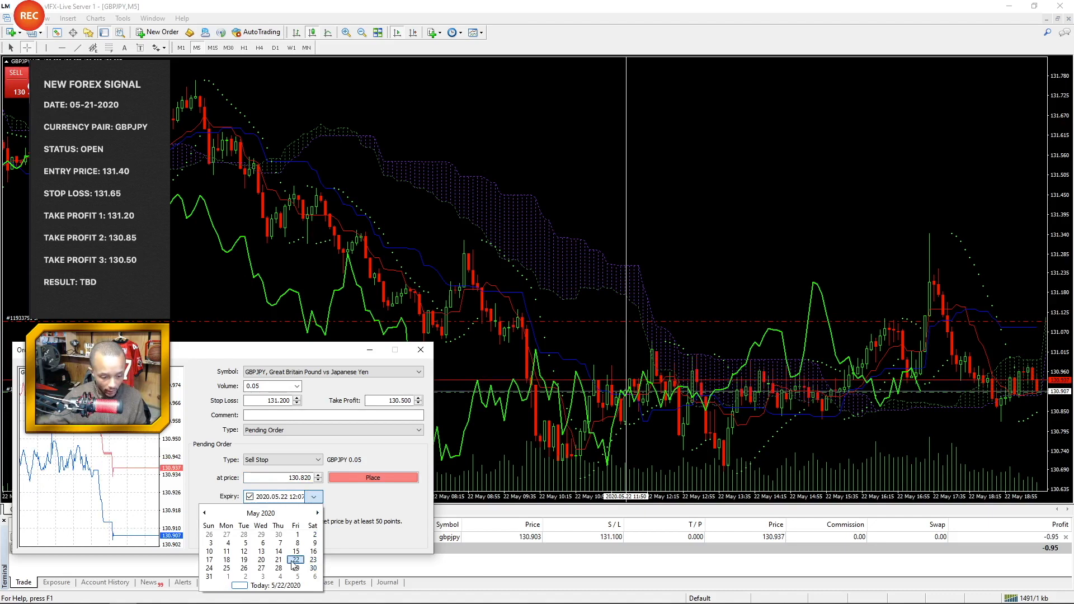
pyautogui.click(296, 559)
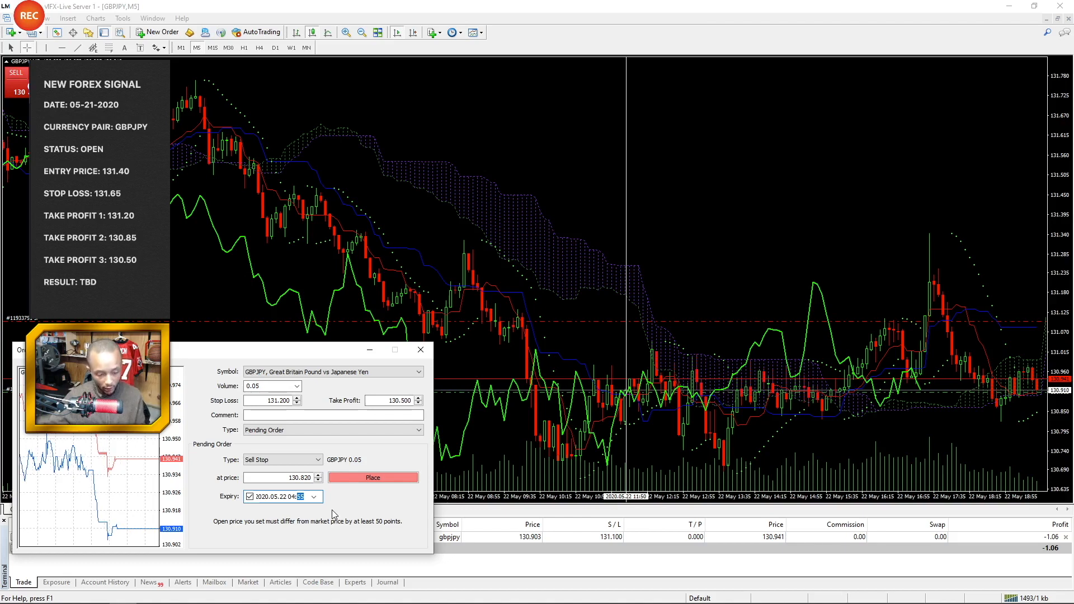
pyautogui.moveTo(216, 486)
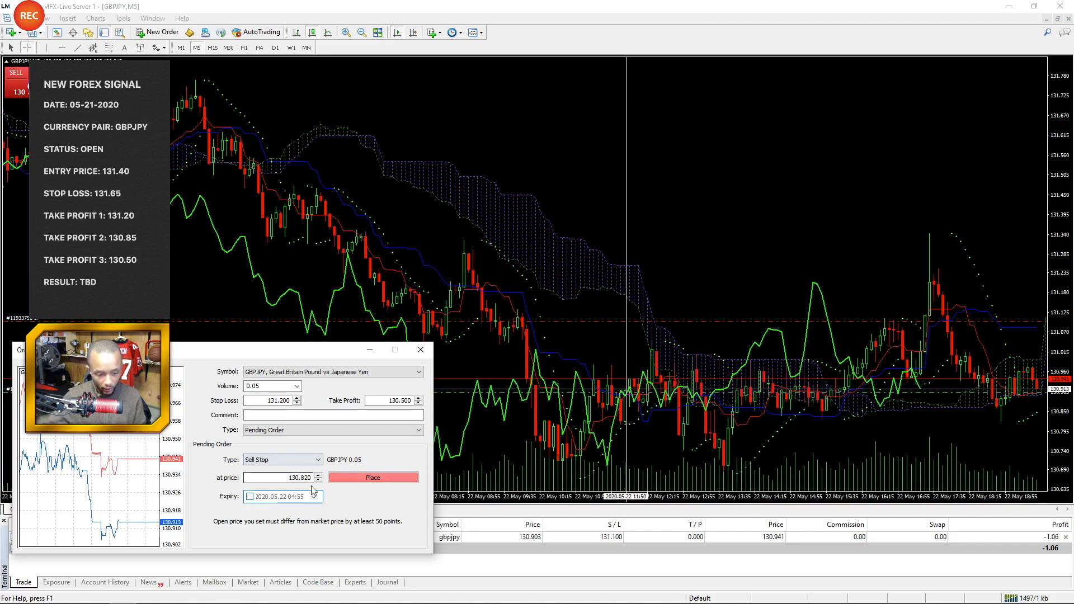
# Place the GBPJPY sell stop at 130.820 with stop 131.200 and target 130.500.
pyautogui.click(373, 477)
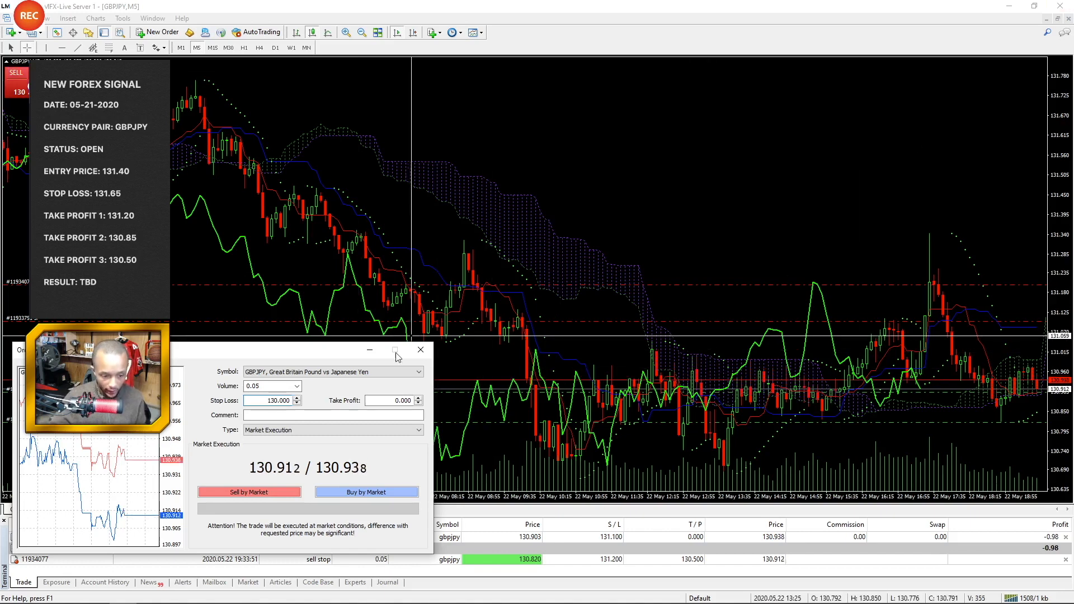
# Enter a 133.000 take profit for the market order with a 130.000 stop.
pyautogui.click(394, 400)
pyautogui.write('133.000')
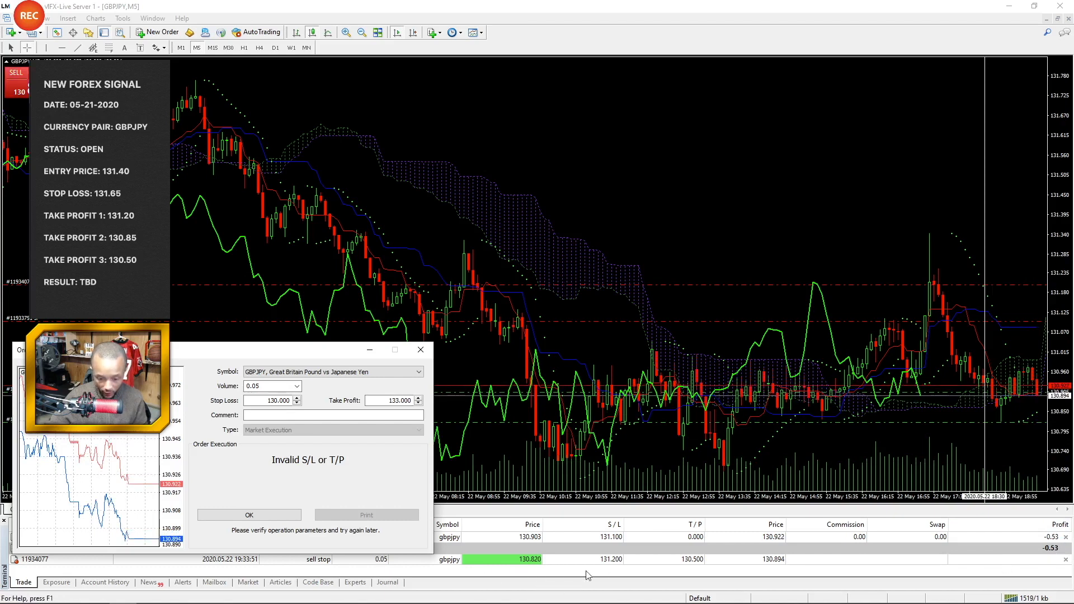
pyautogui.moveTo(694, 557)
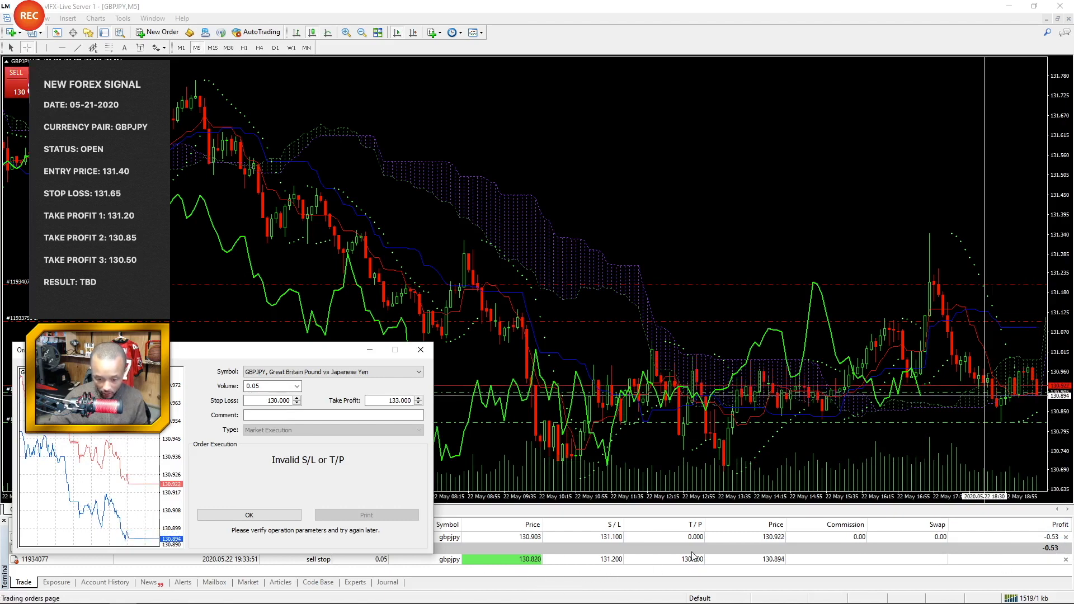